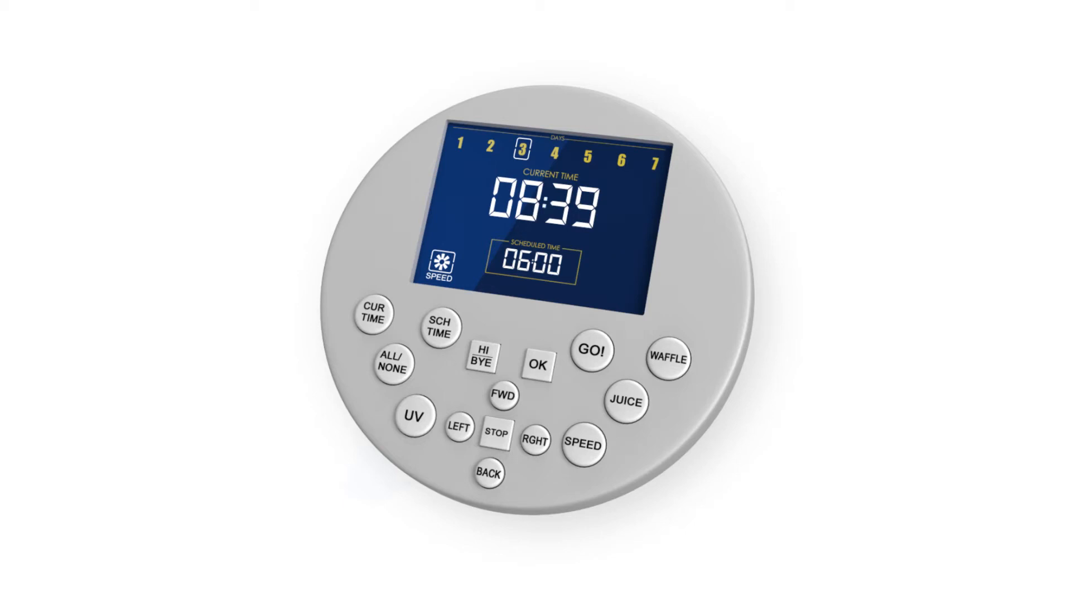
# Adjust the remote's current time to 19:39 on day 5 and save it.
pyautogui.click(376, 323)
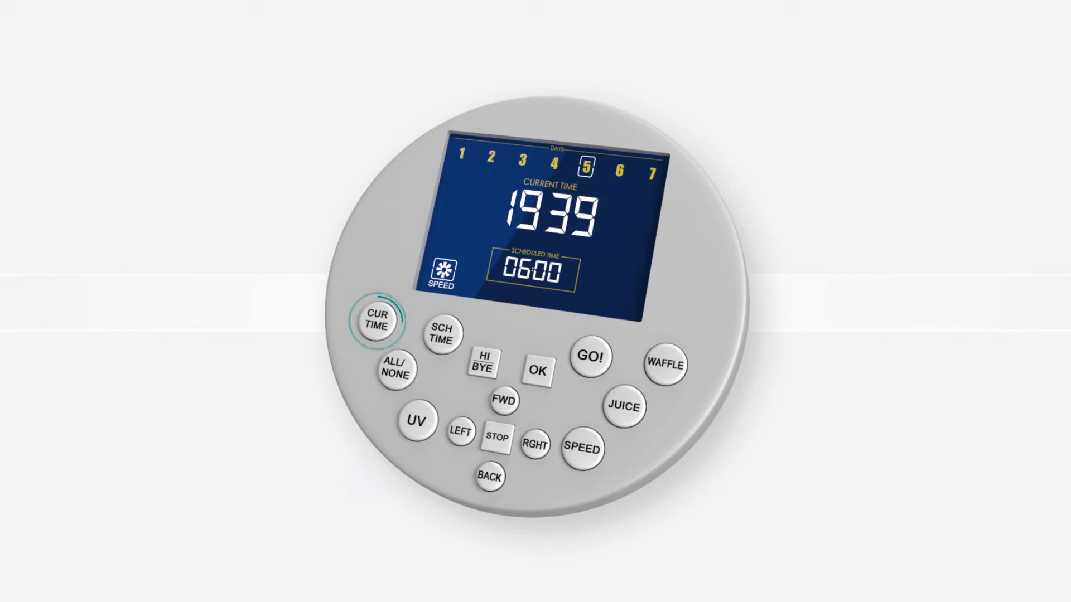
pyautogui.click(442, 334)
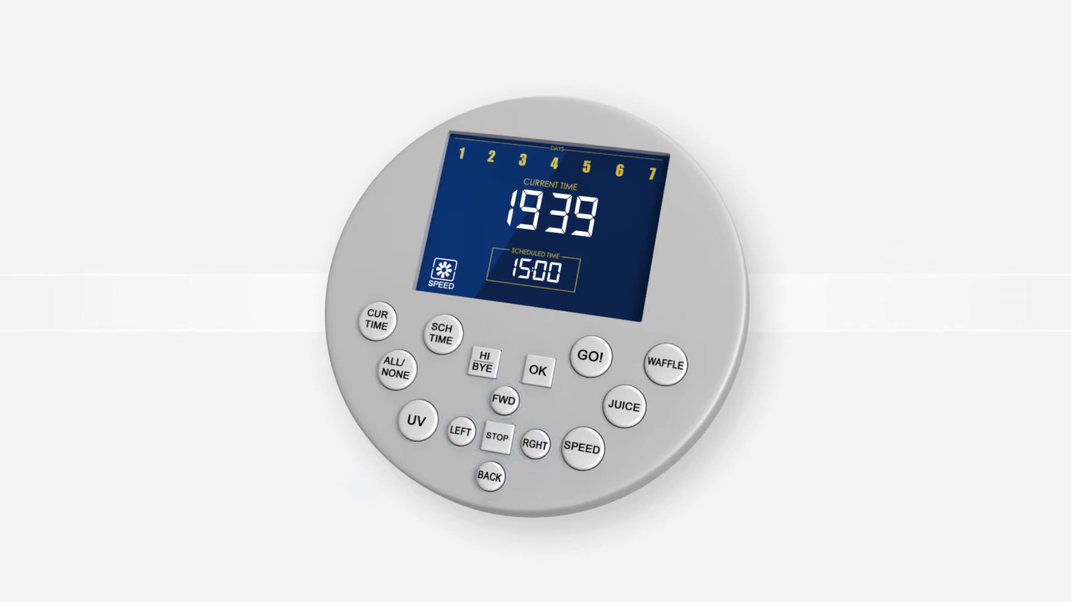
# Confirm the 15:00 cleaning schedule on day 4 with OK.
pyautogui.click(539, 369)
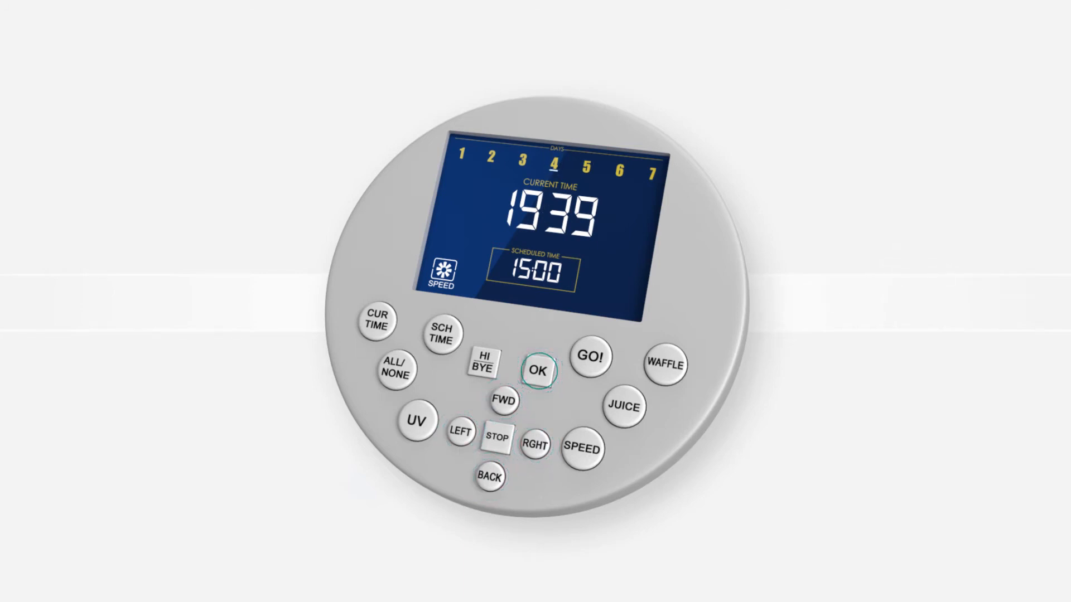